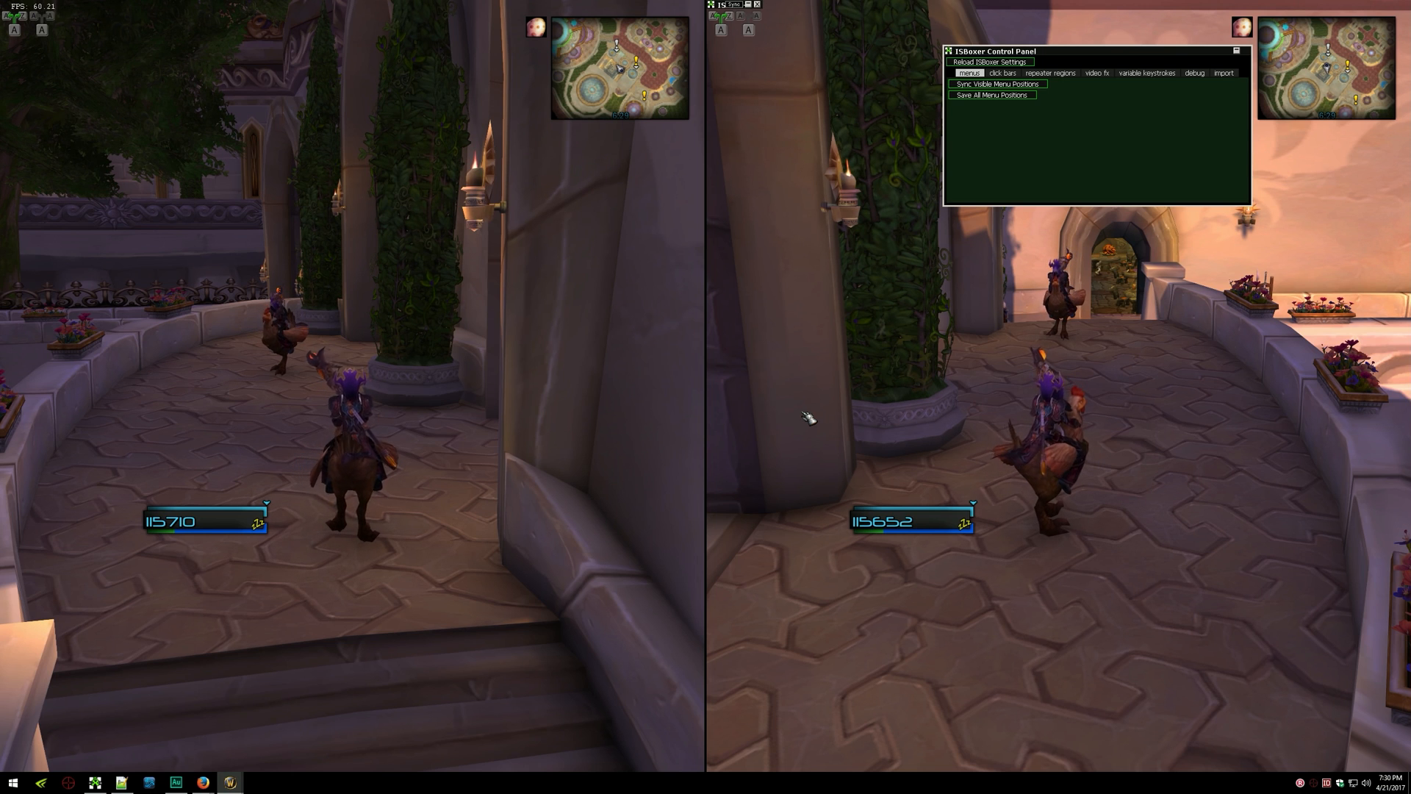
Add a 'playerframe' Video FX source framed over the right window's player frame and apply it
click(1107, 72)
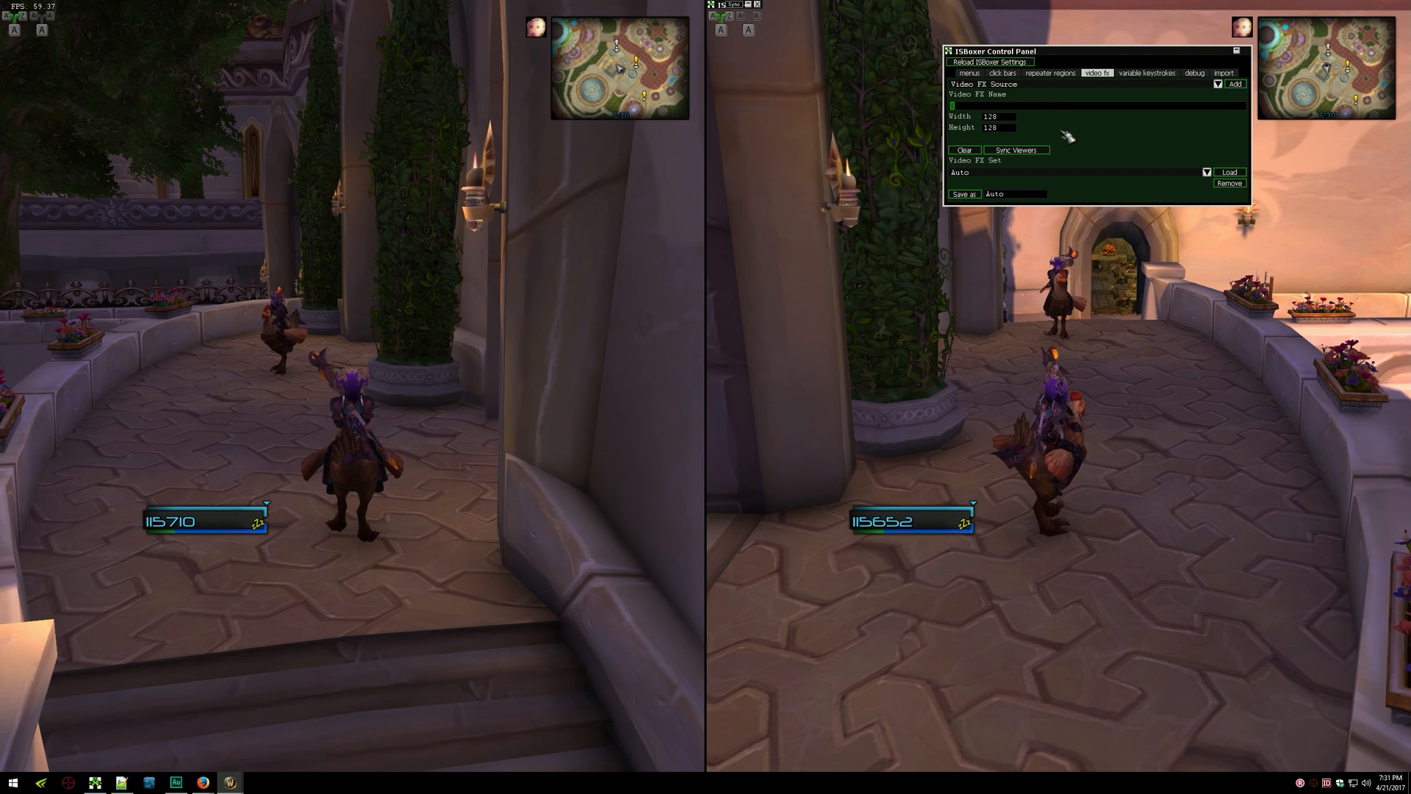
text(playerframe)
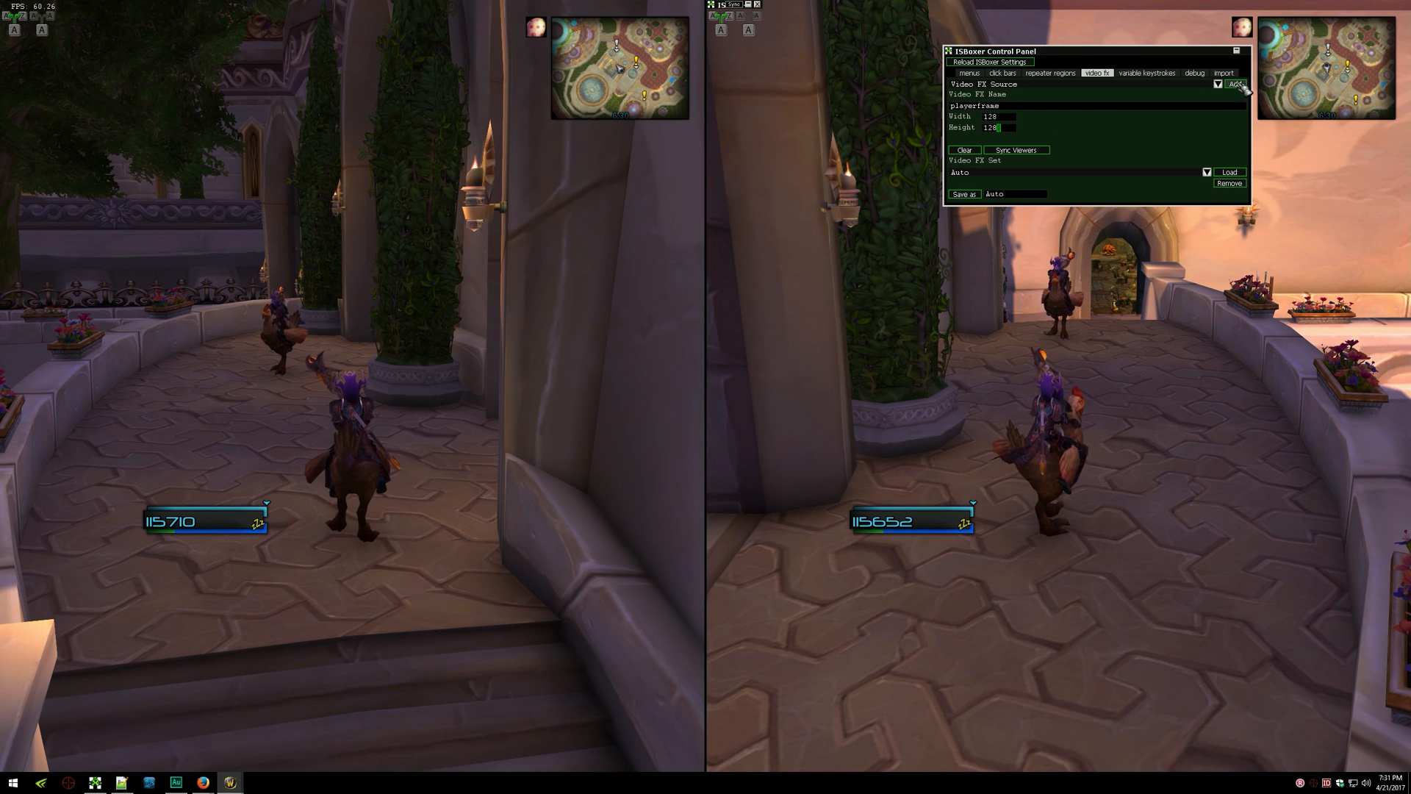
click(1230, 84)
text(50)
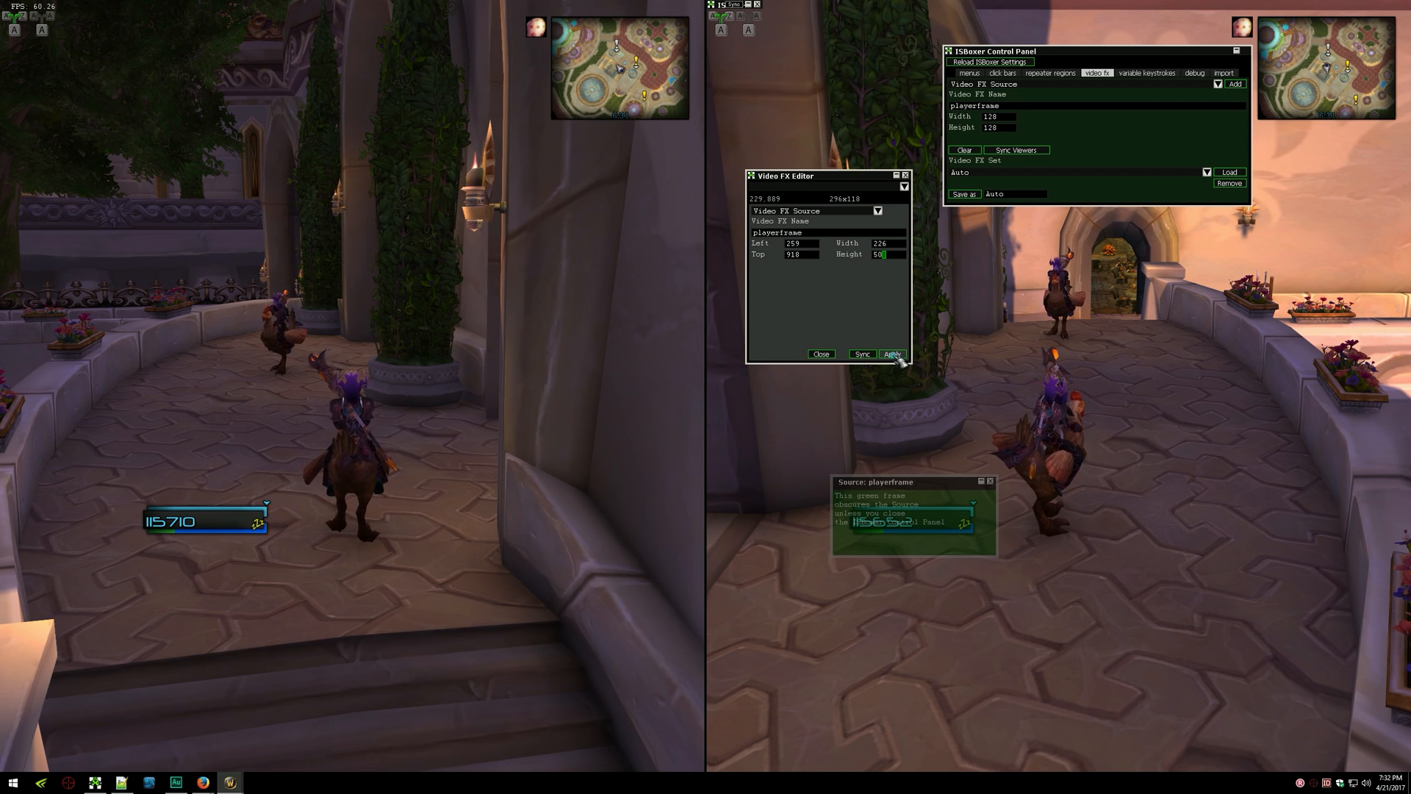
click(893, 354)
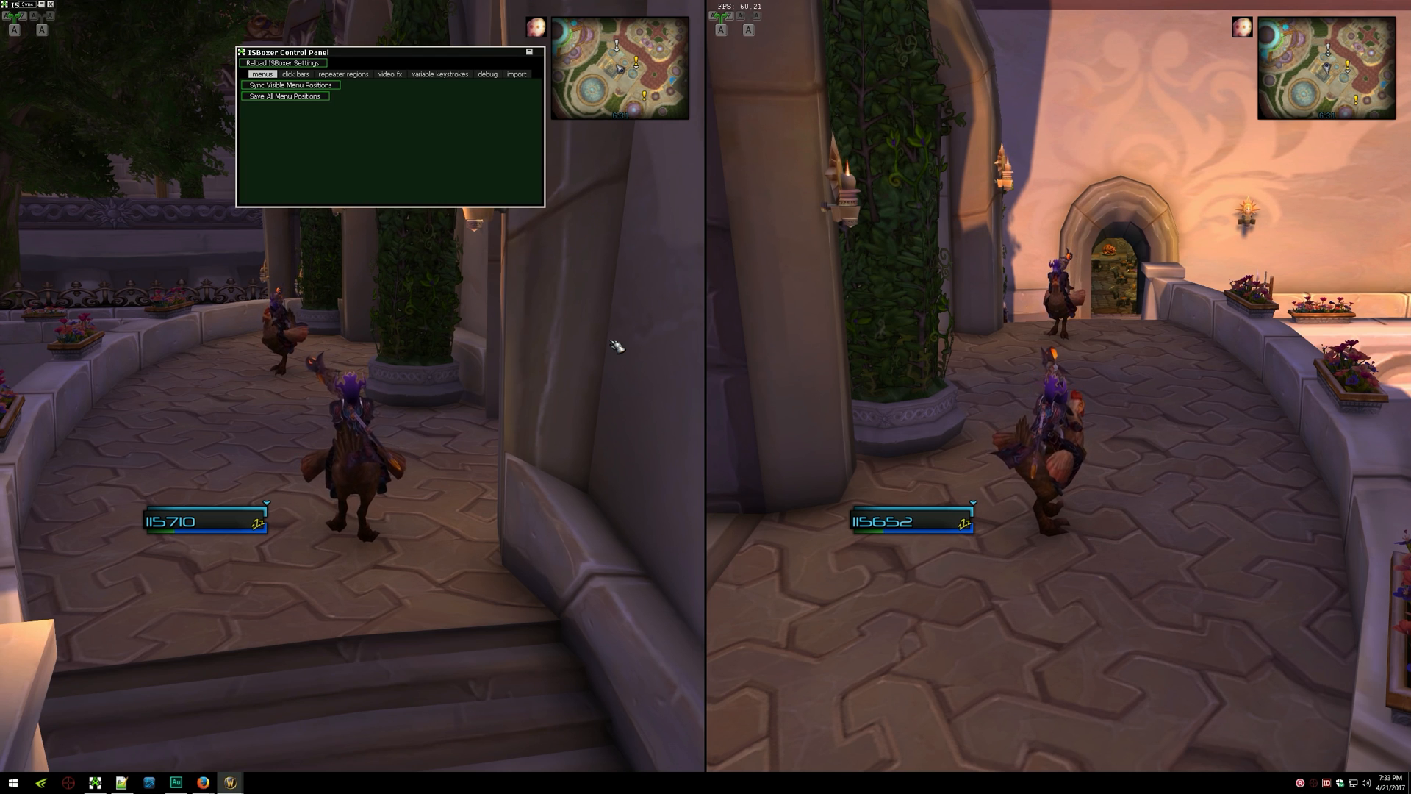
Add a 'playerframe' Video FX viewer to the left window, positioned just above its health bar
click(390, 73)
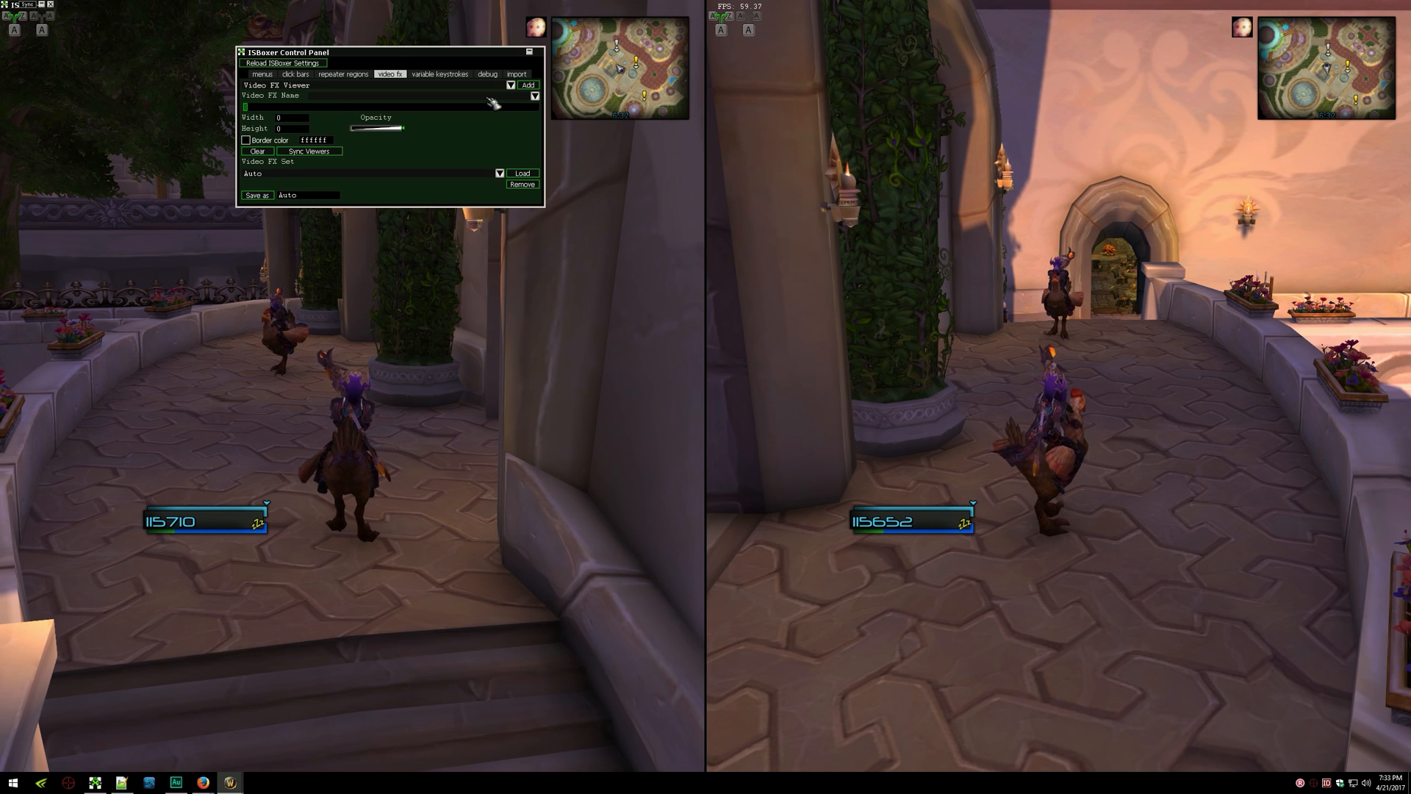
click(513, 95)
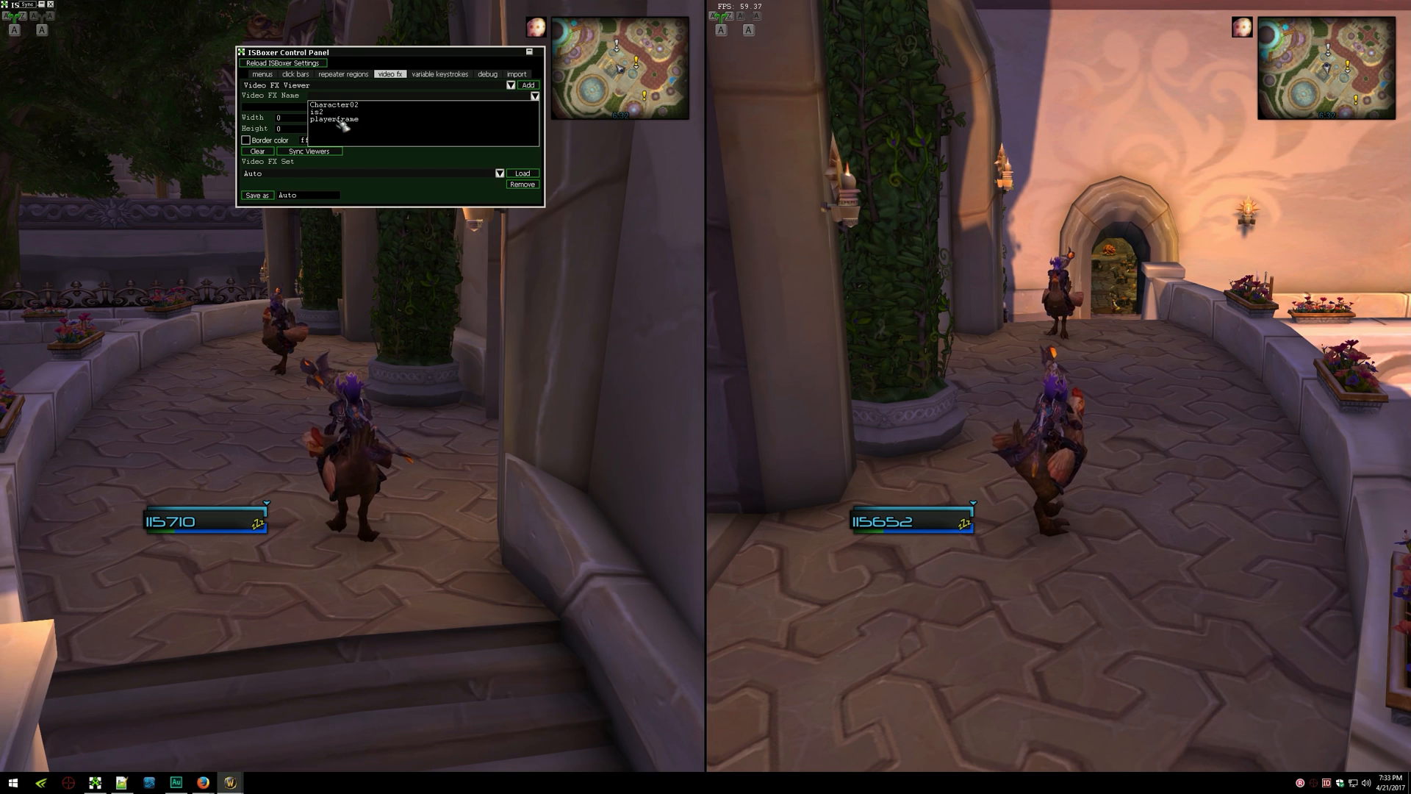
click(330, 117)
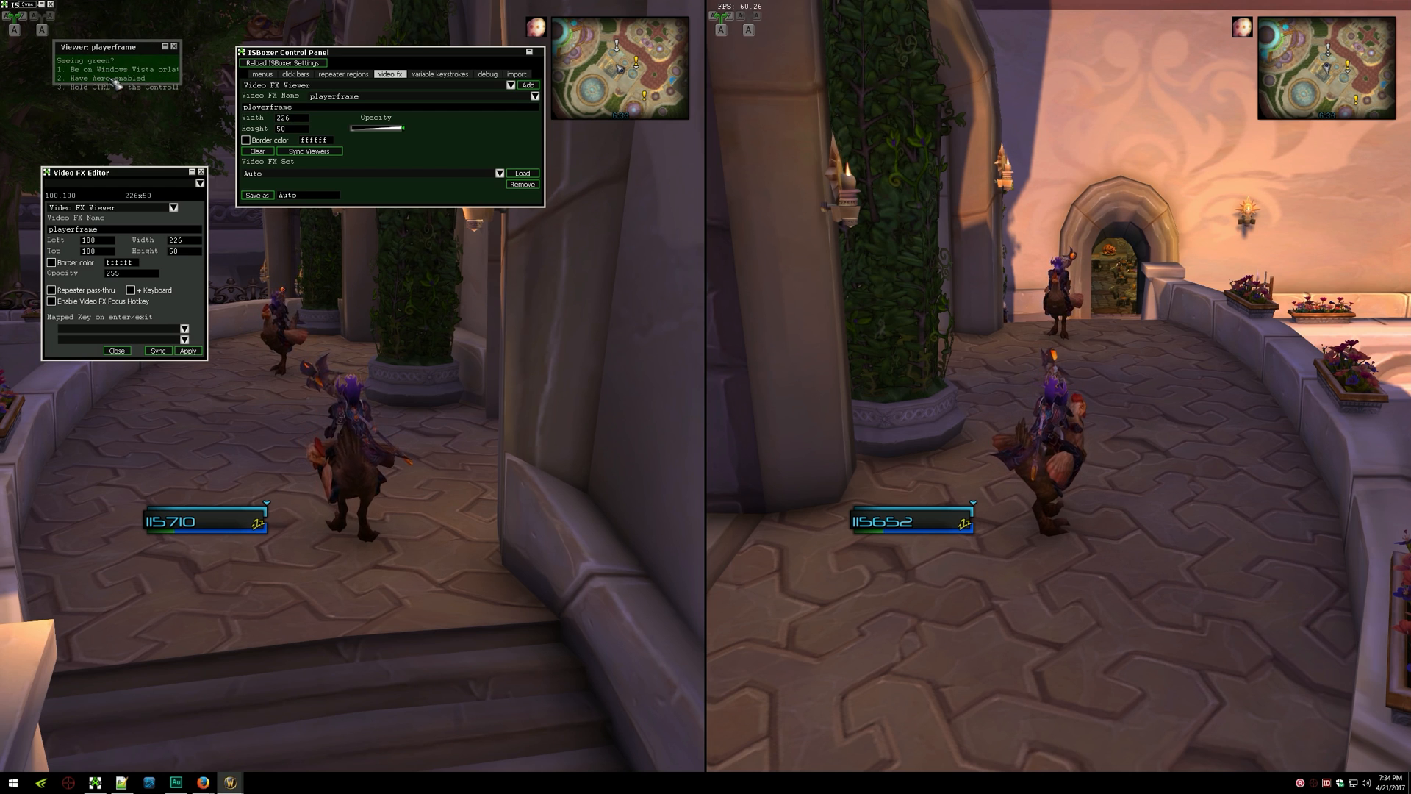
drag(117, 47, 116, 405)
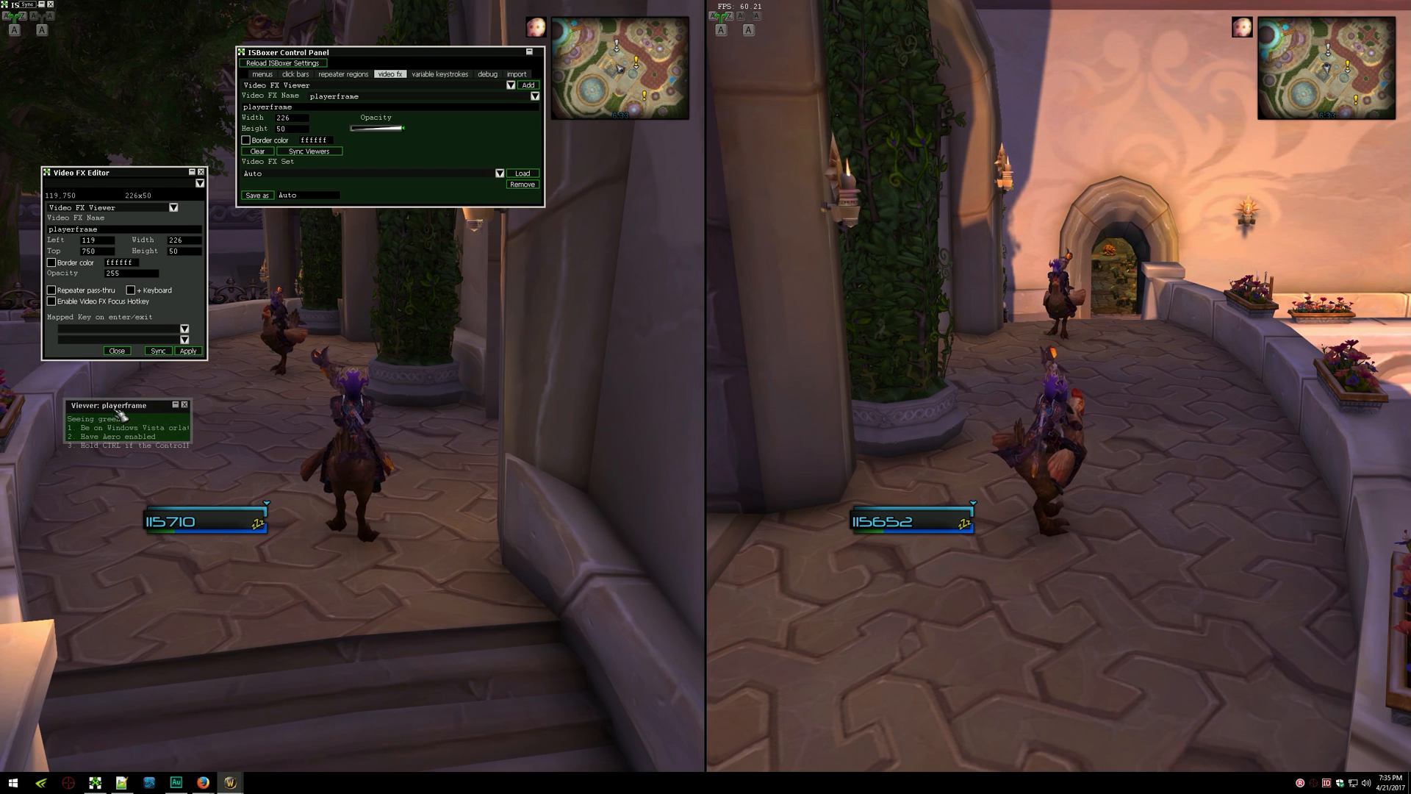
drag(121, 416, 197, 562)
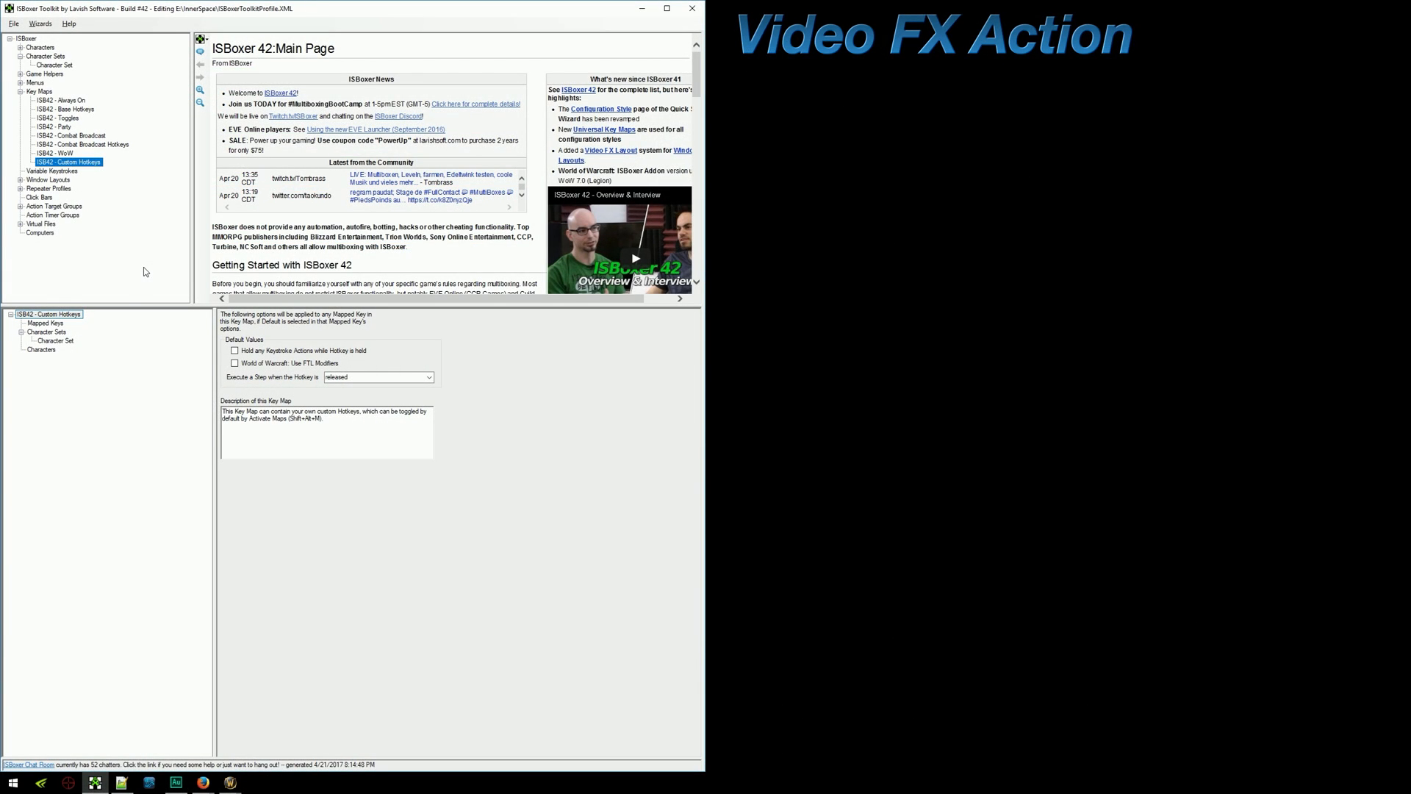
Create mapped key 'Video FX' with hotkey Alt+1 and bring up step 1's action types
right_click(44, 322)
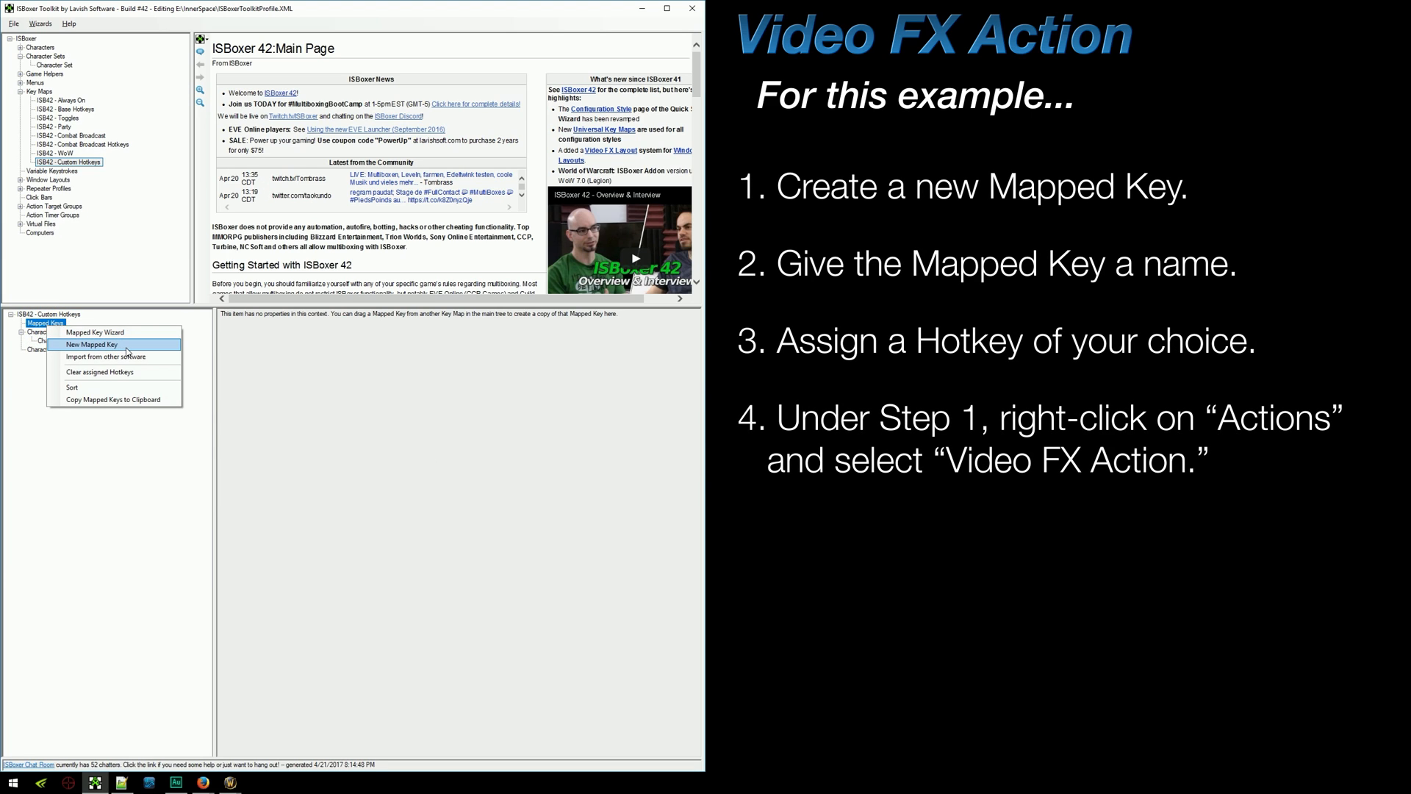
click(90, 344)
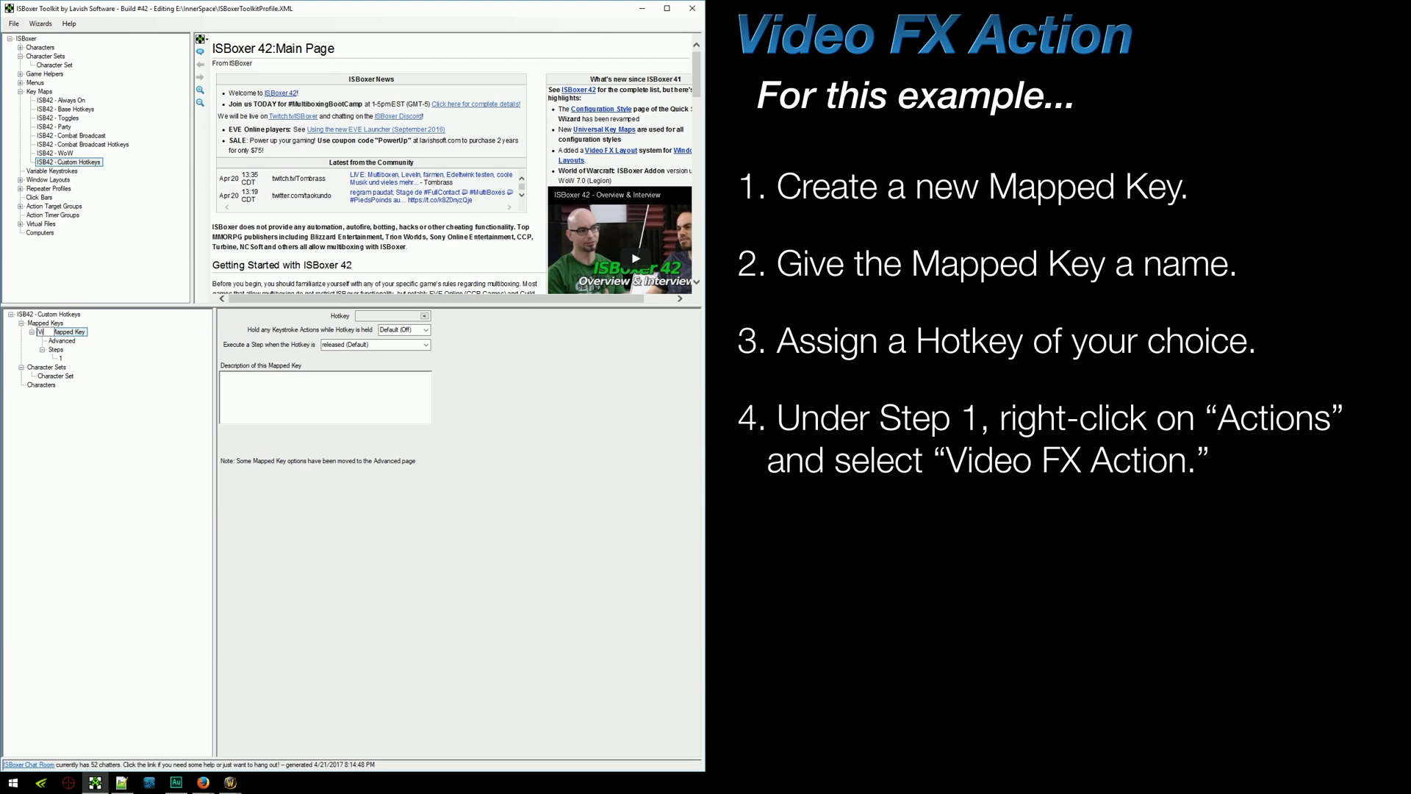
text(Video FX)
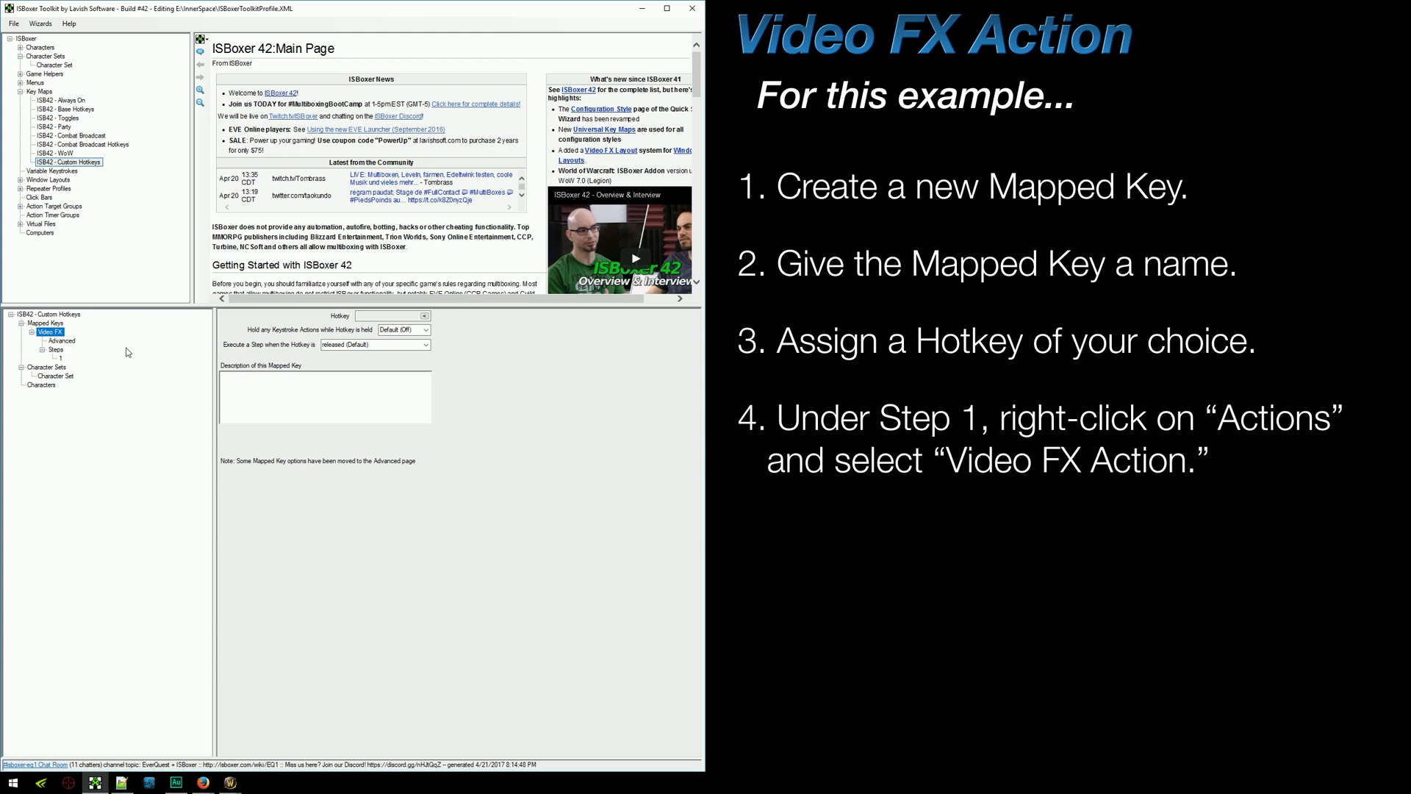
click(423, 316)
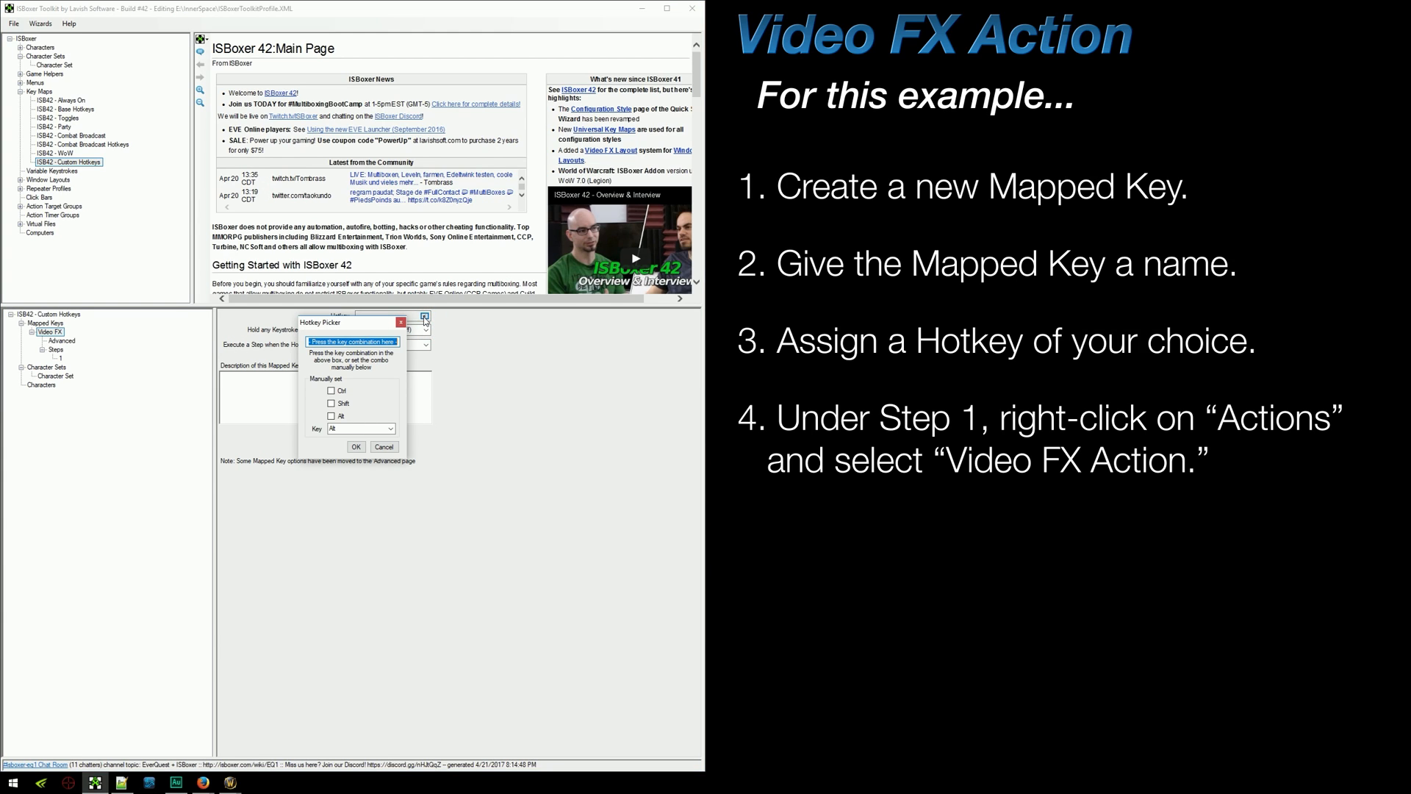
click(356, 446)
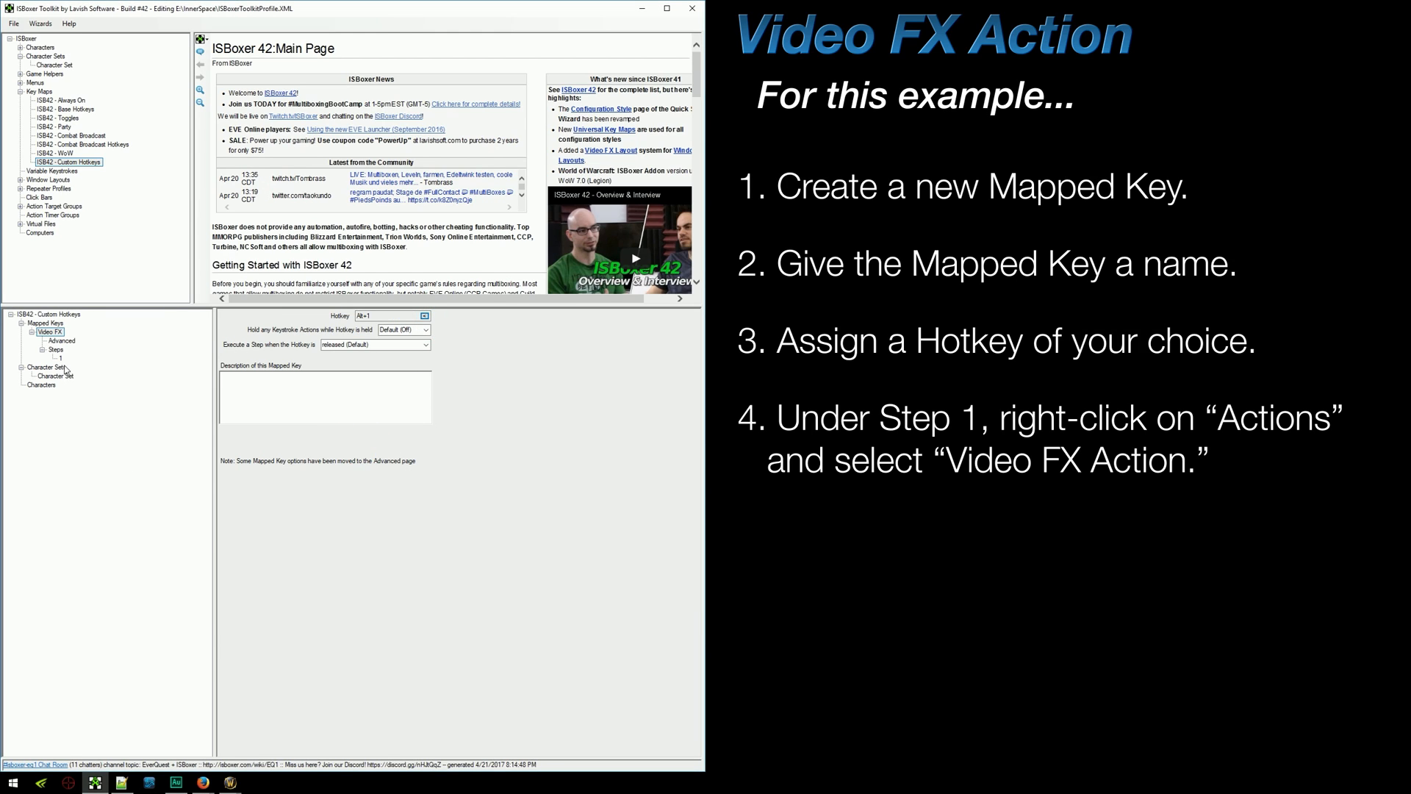
click(44, 358)
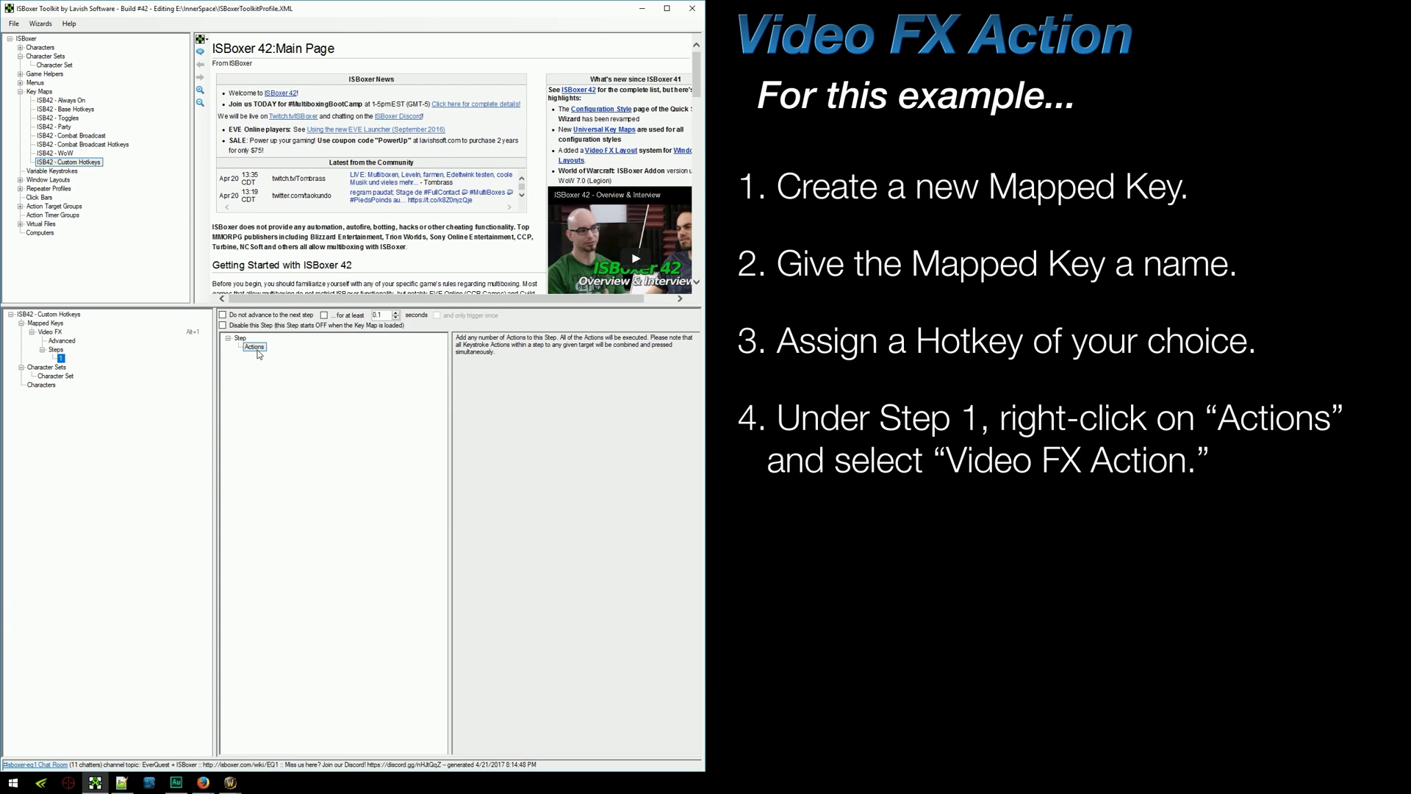
right_click(254, 346)
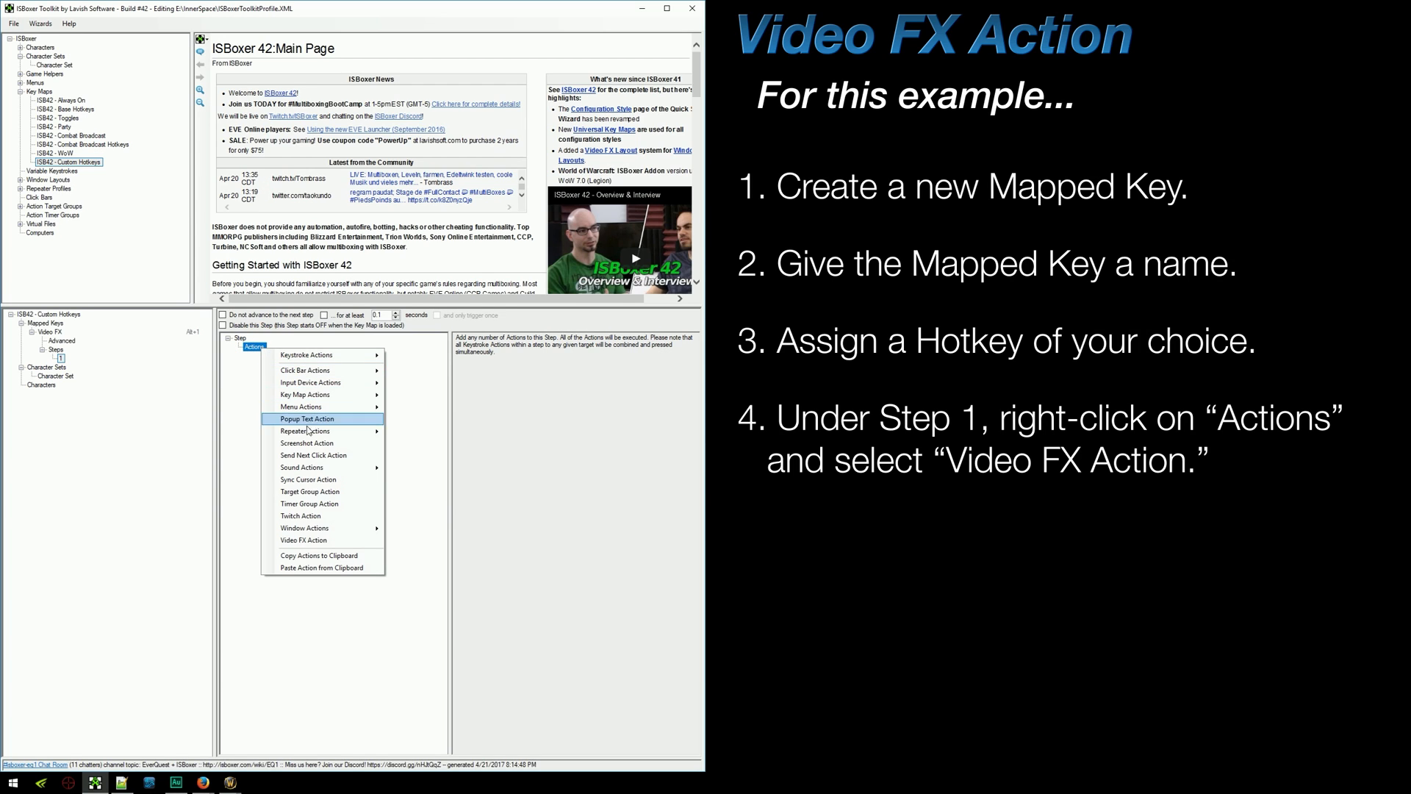
Add a Video FX action creating source 'playerframe' on Character Slot 2, 226x50 at 259,918
click(304, 539)
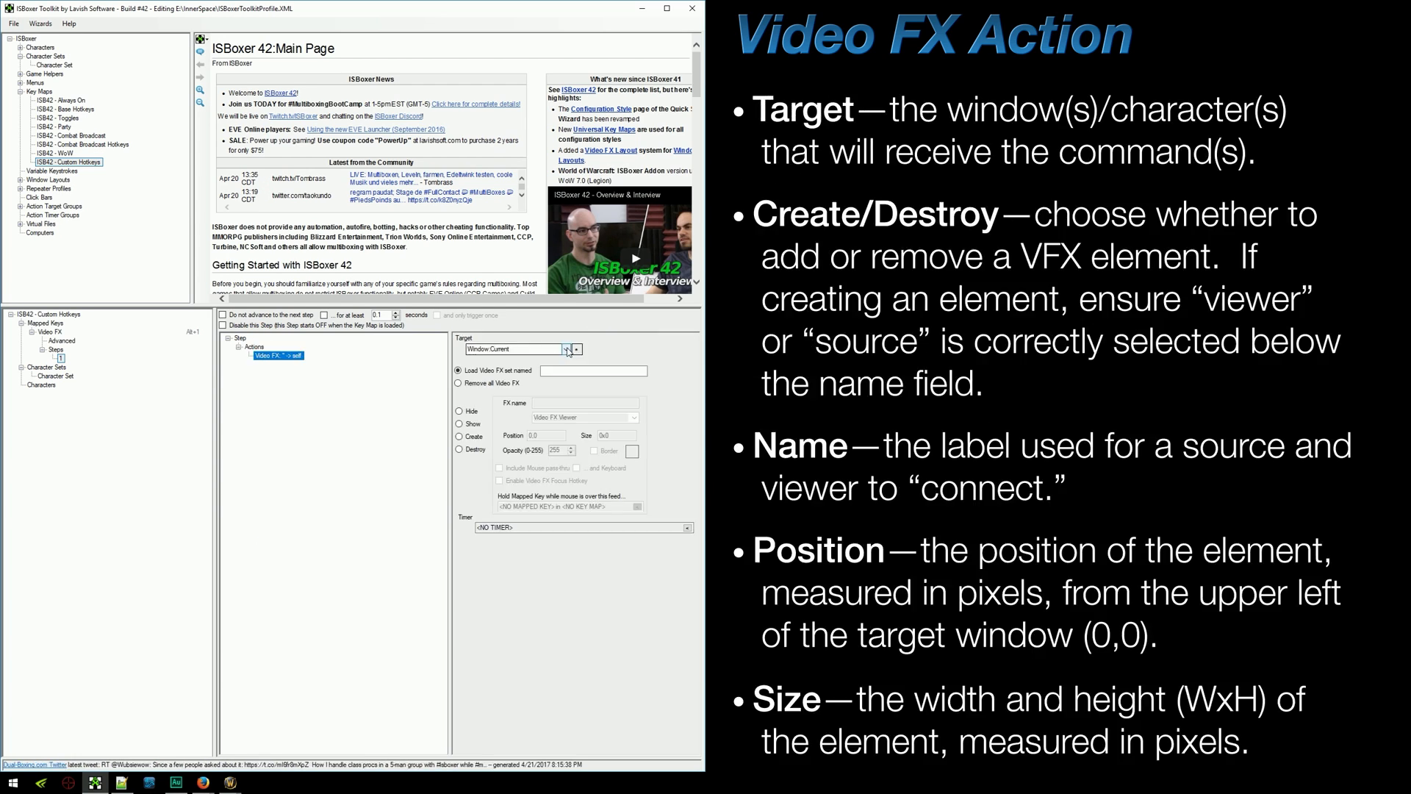
click(564, 349)
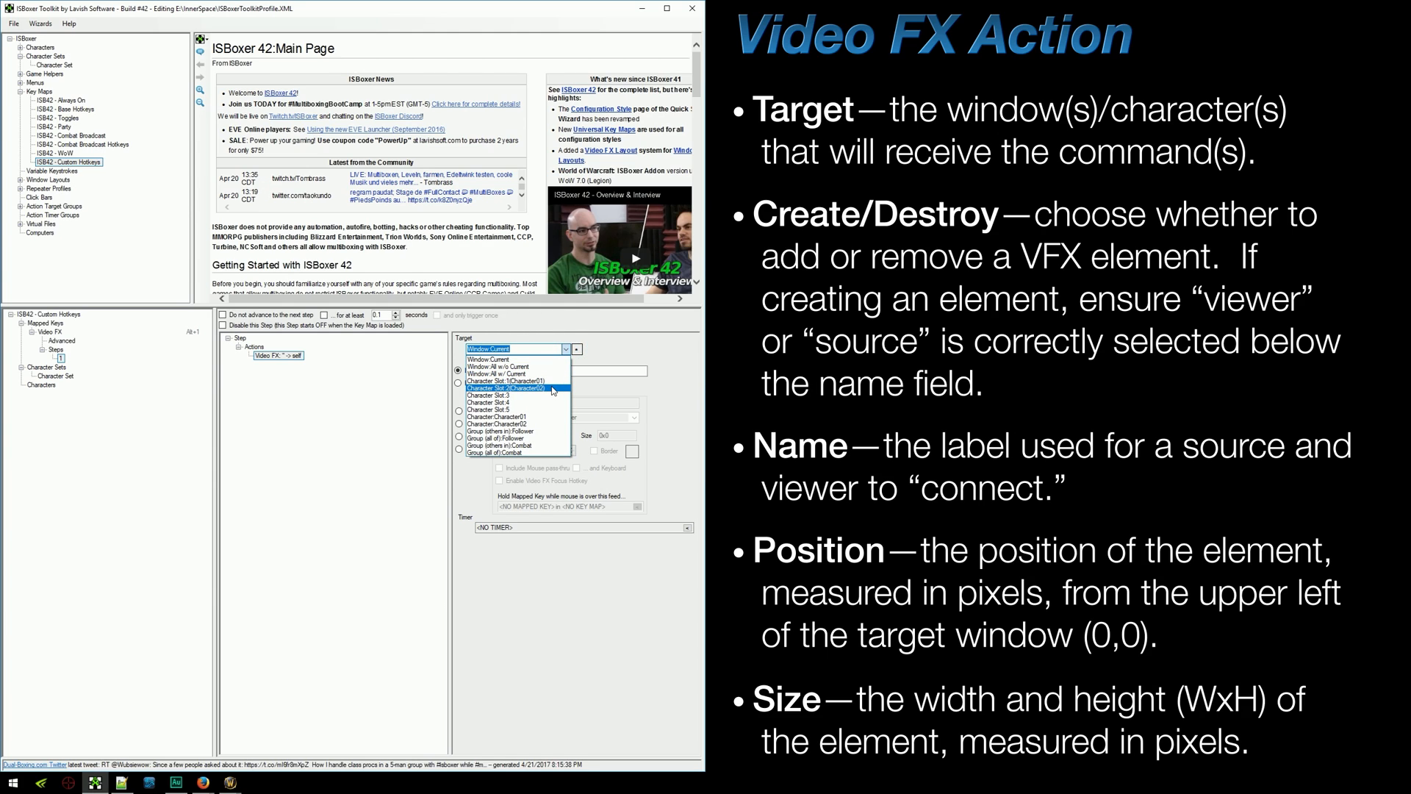
click(517, 388)
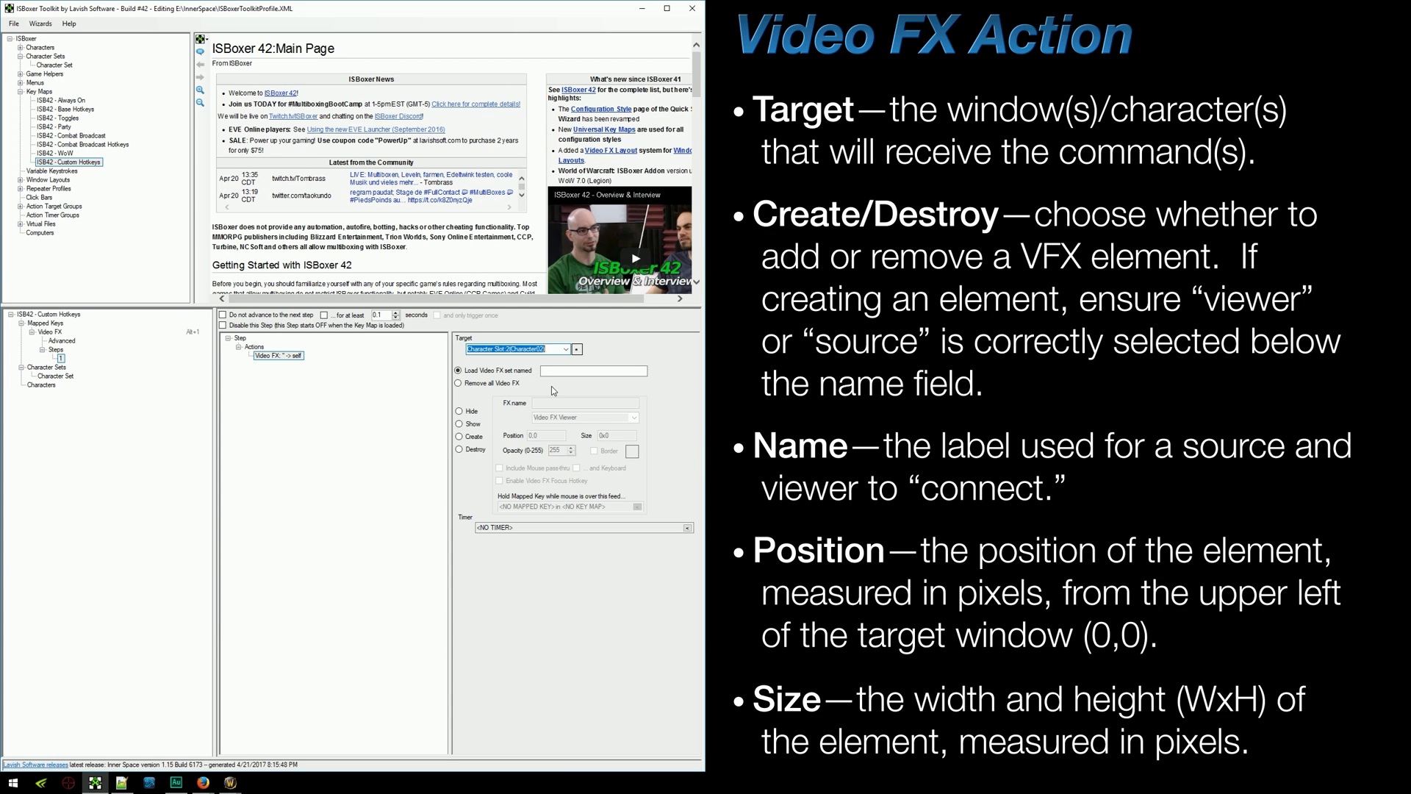
click(458, 437)
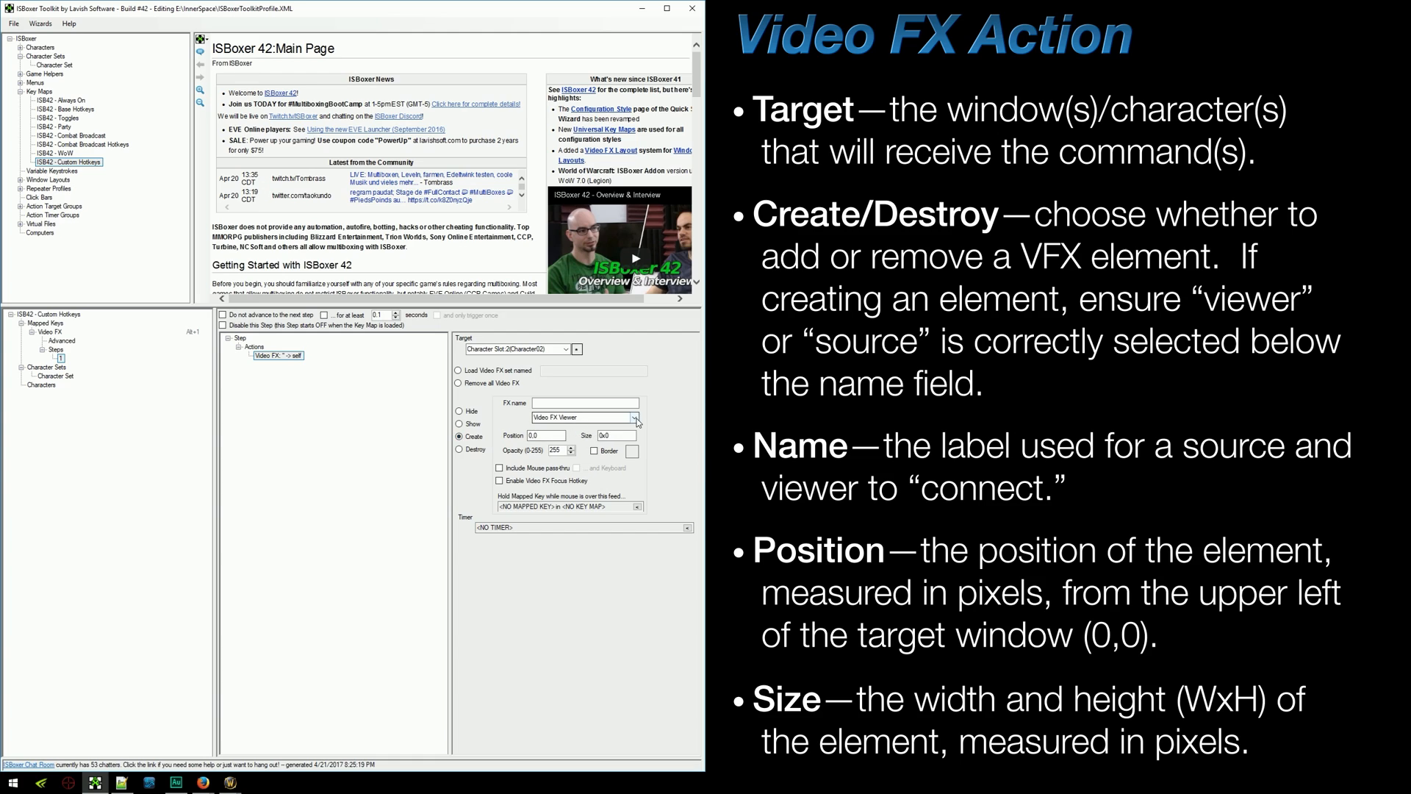
click(637, 417)
text(player)
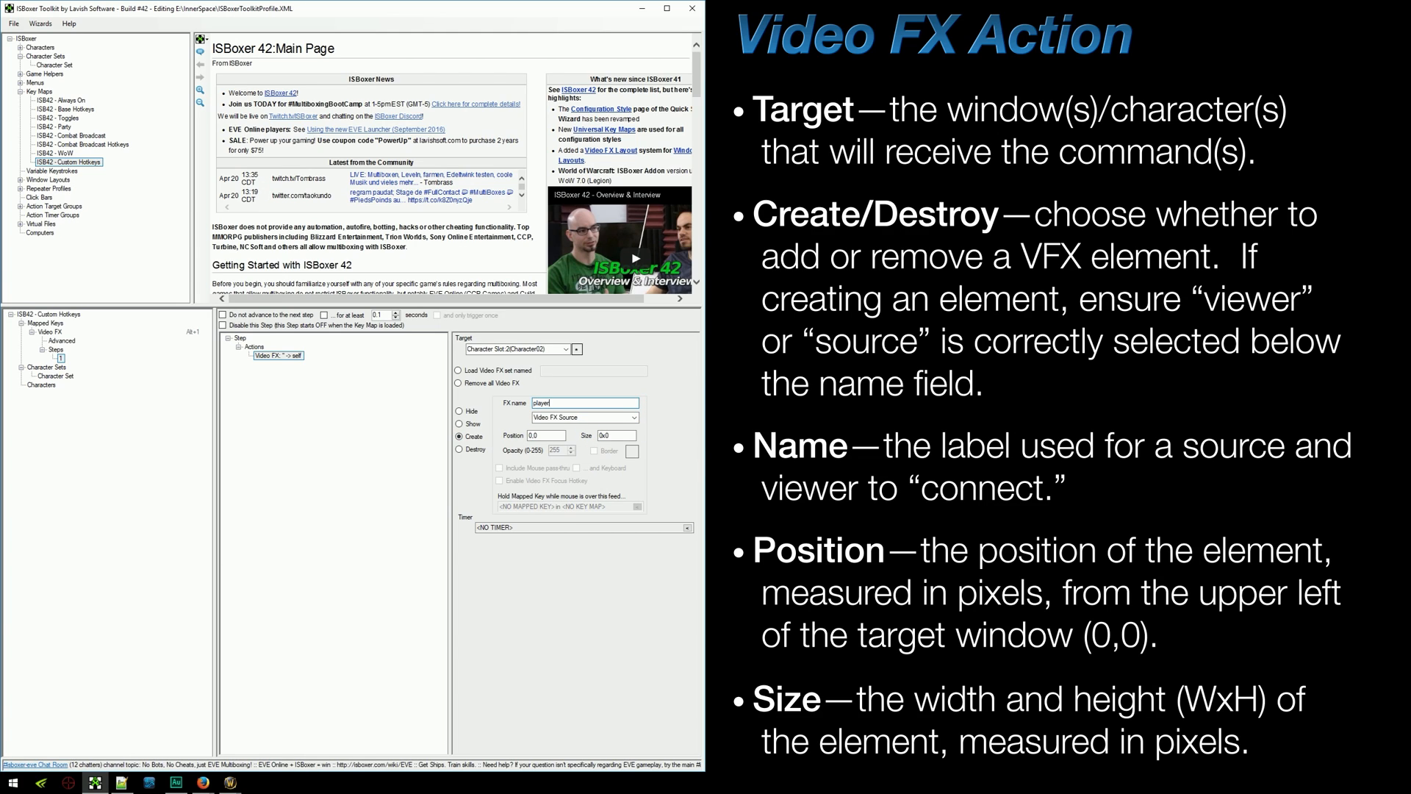
text(frame)
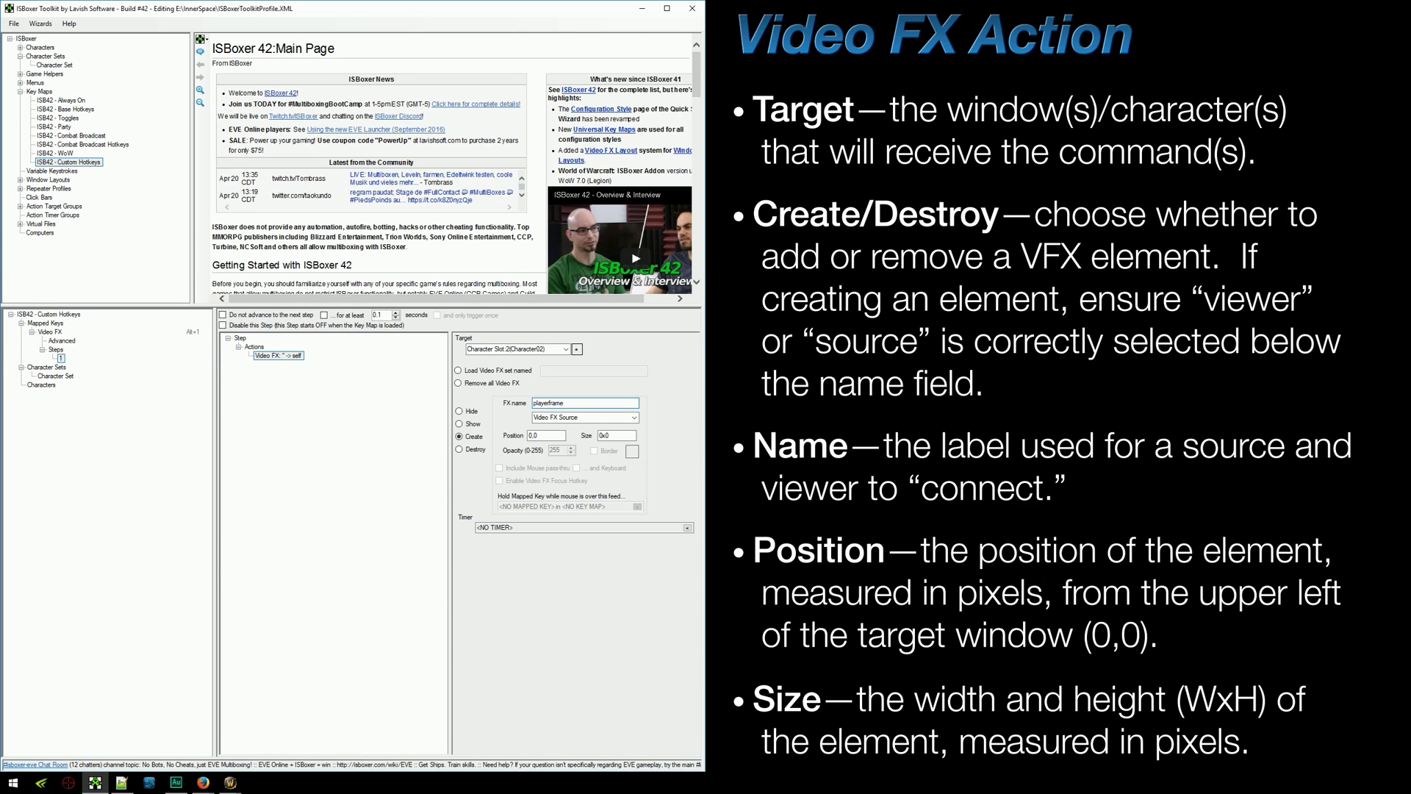
text(259,918)
click(610, 435)
text(226x50)
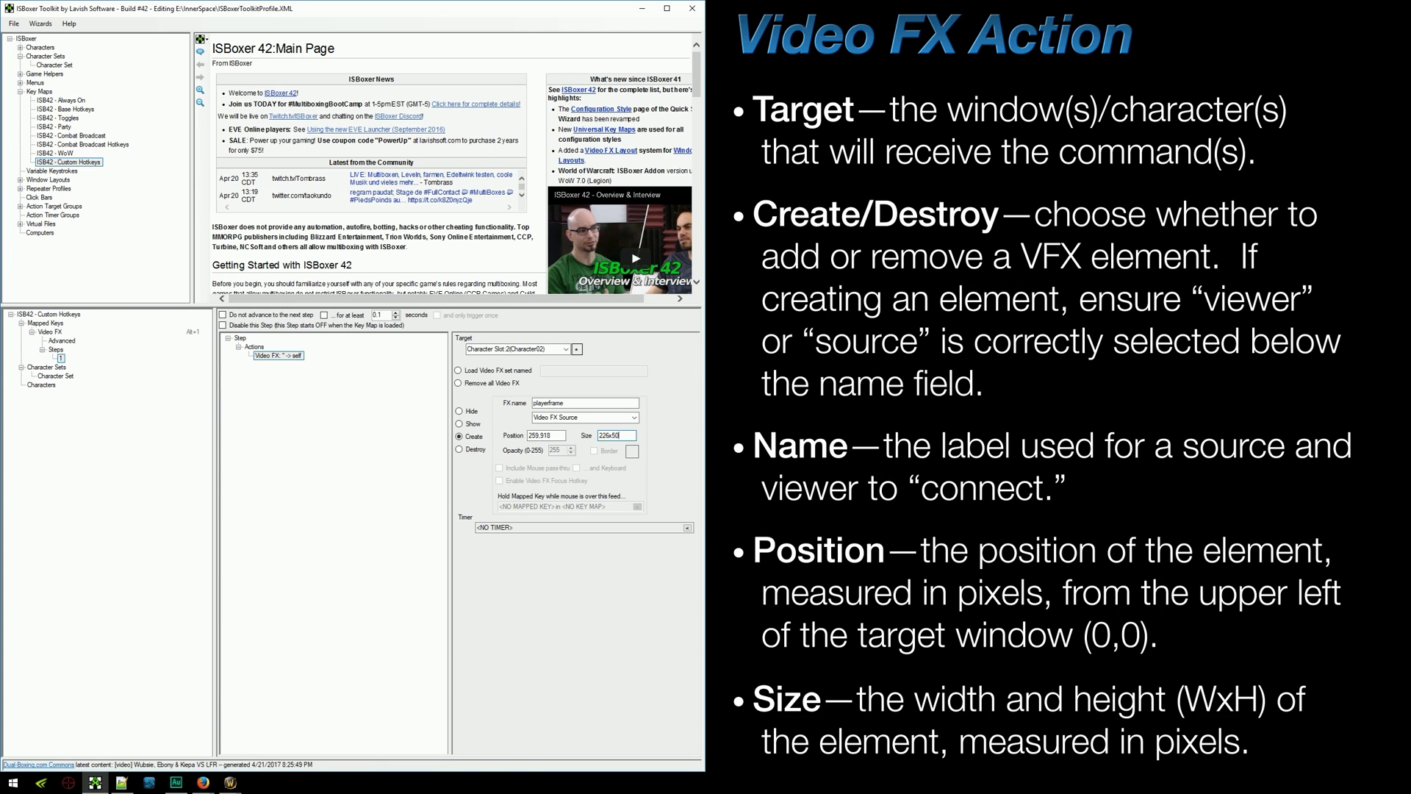
Paste a copy of the action as a playerframe viewer for Character Slot 1 at 259,1012
right_click(277, 355)
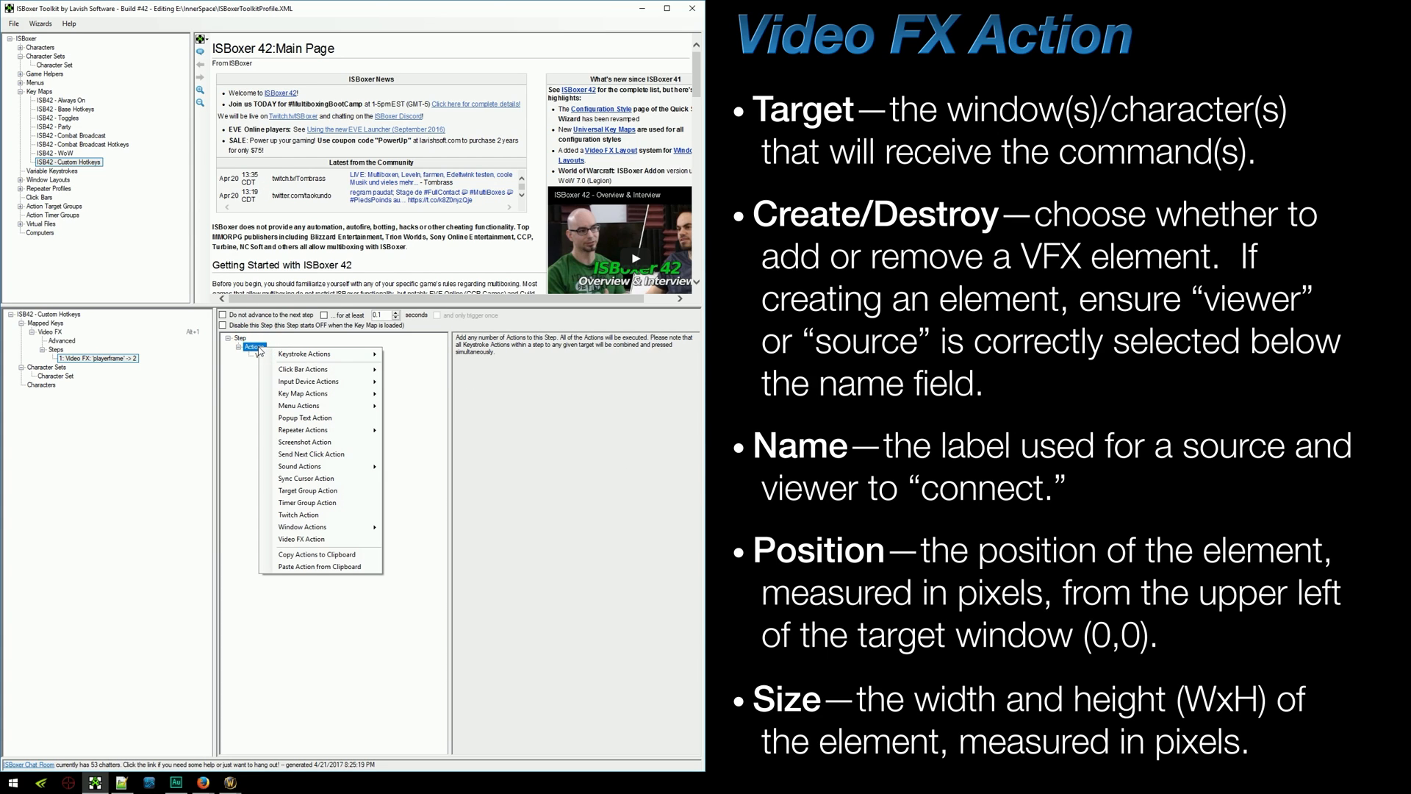
mouse_move(319, 566)
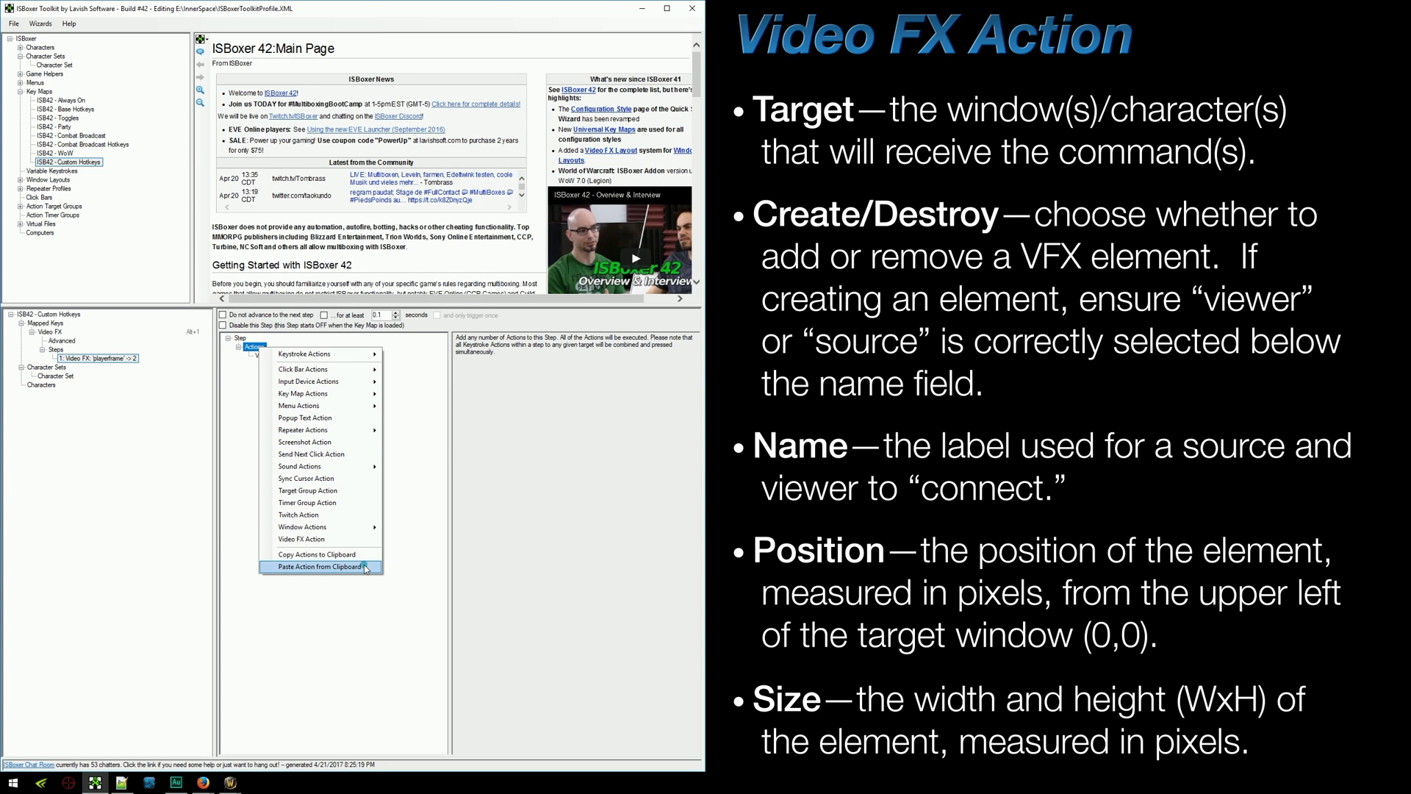
click(318, 566)
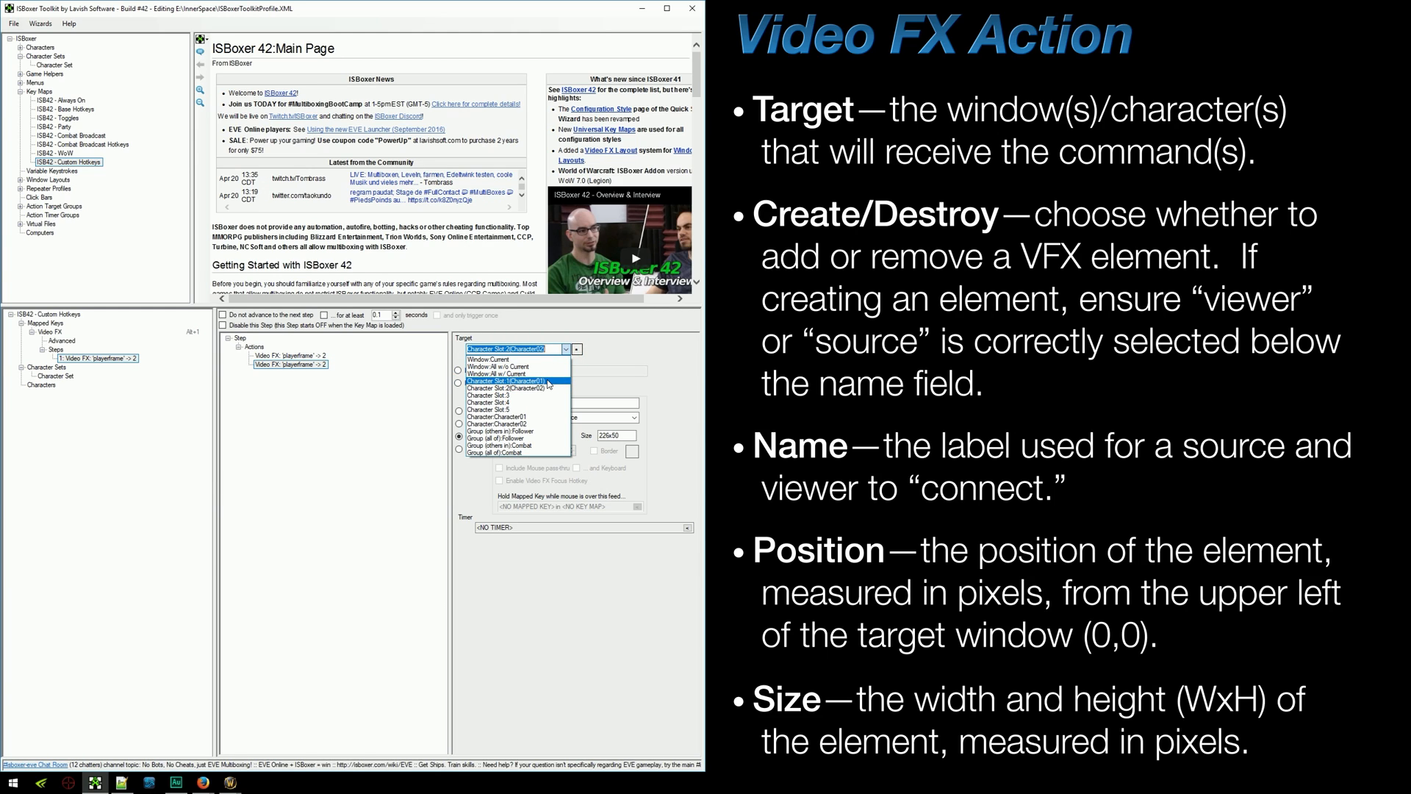
click(518, 381)
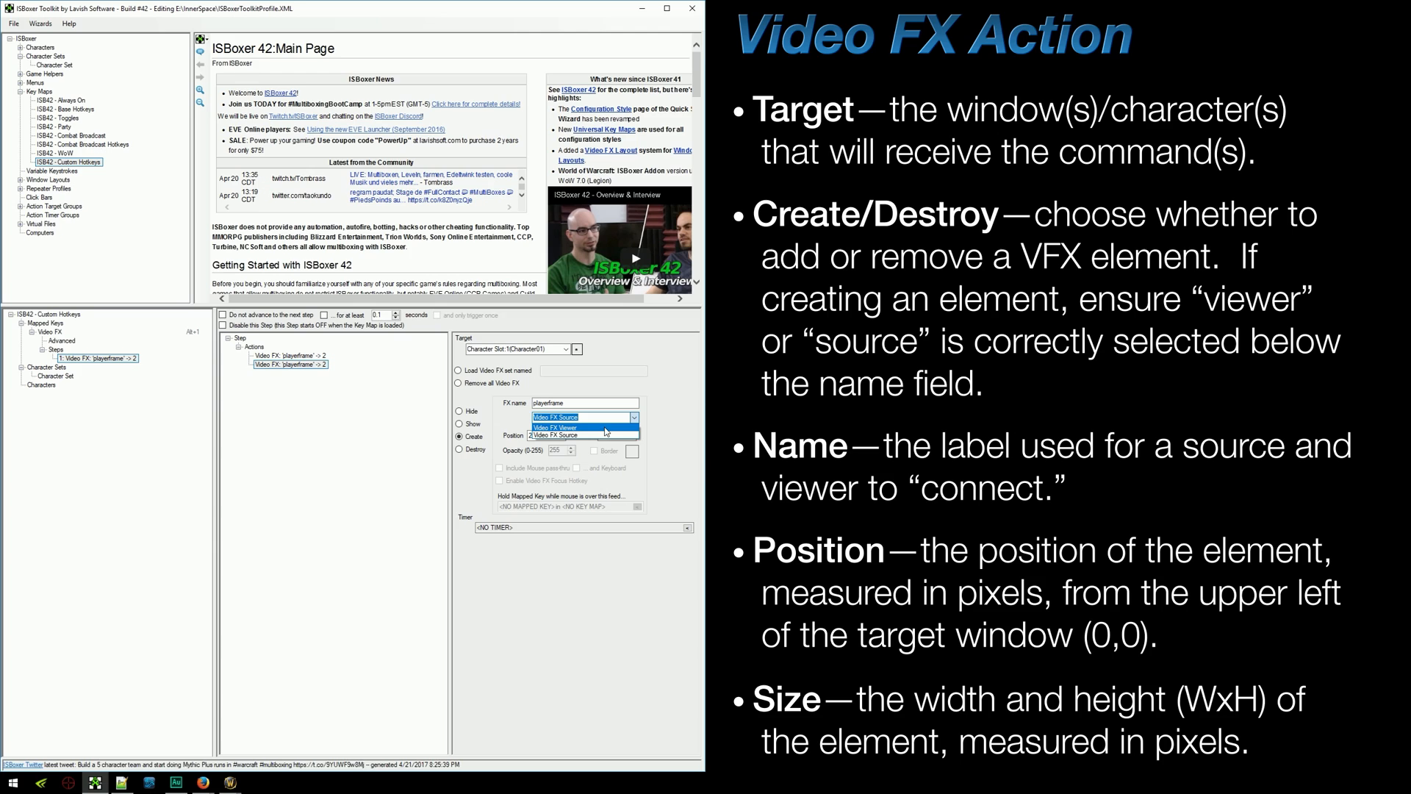
click(580, 427)
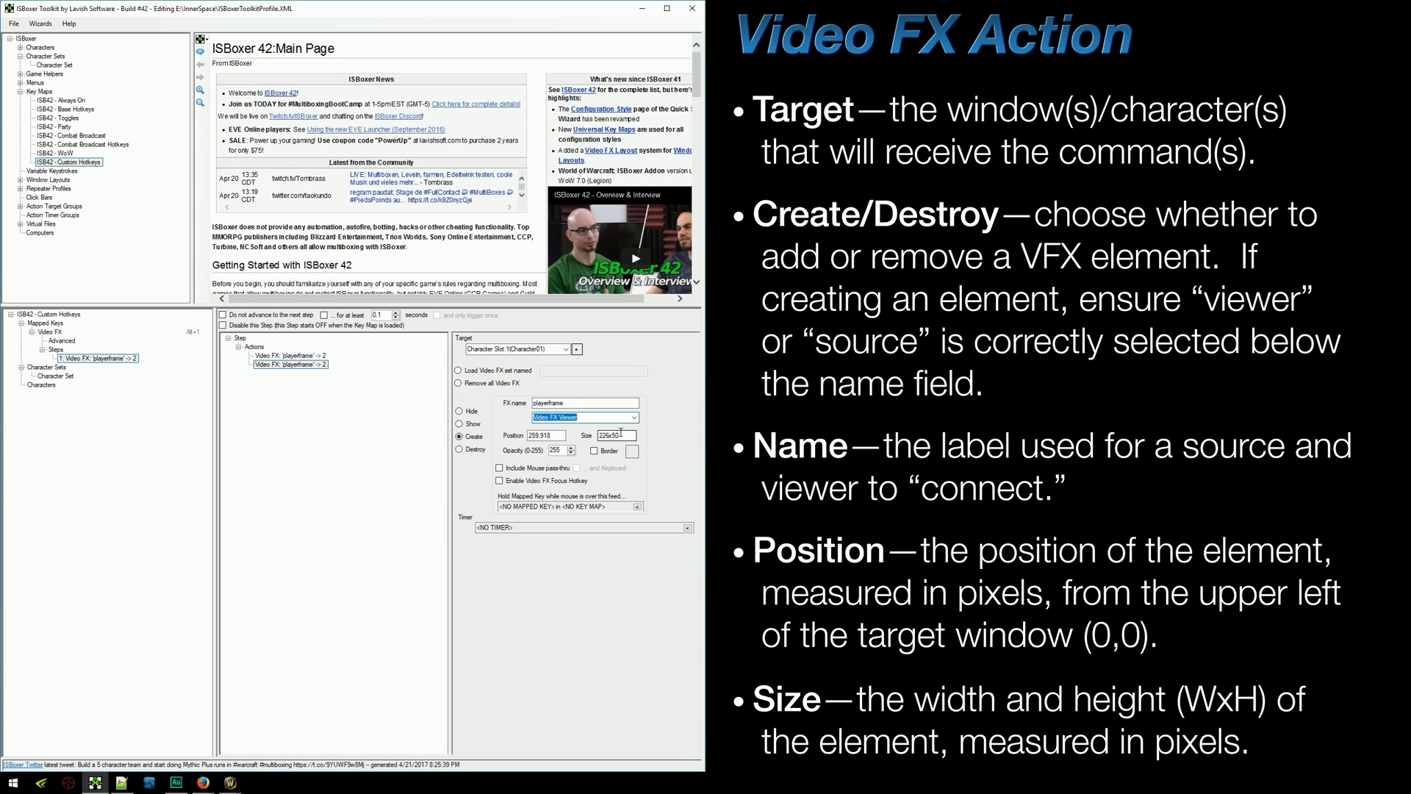
click(548, 435)
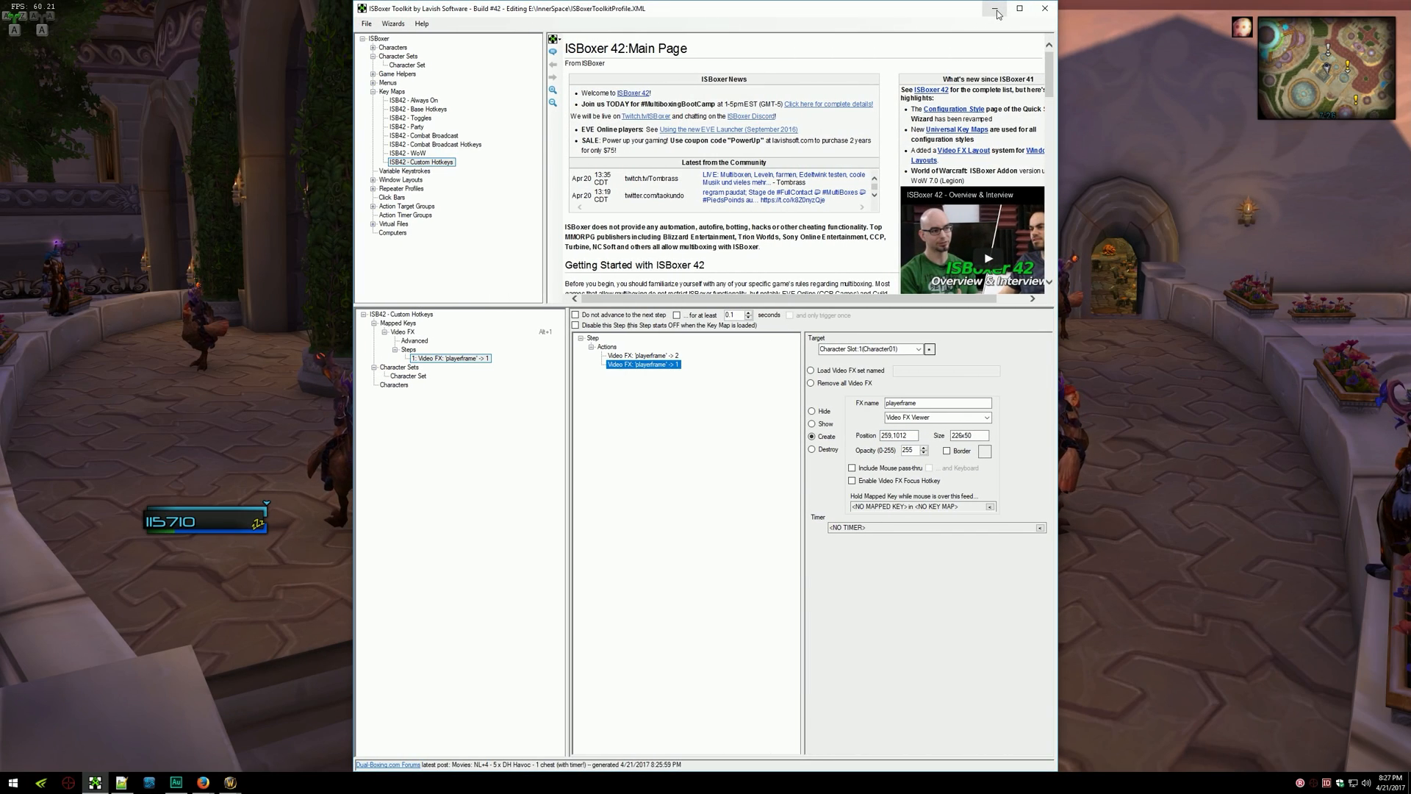
Minimize ISBoxer Toolkit to return to the game windows as they reload character sets
click(993, 10)
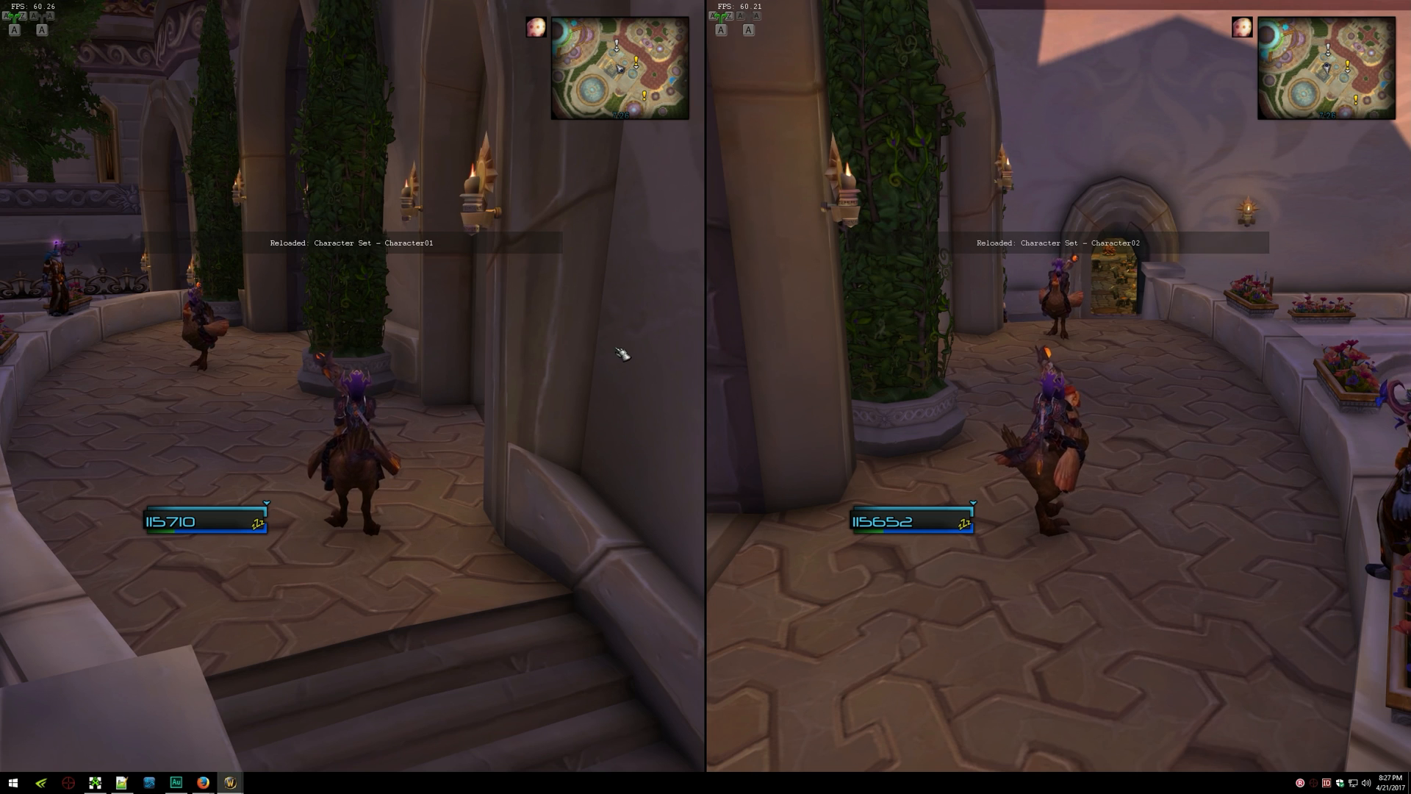